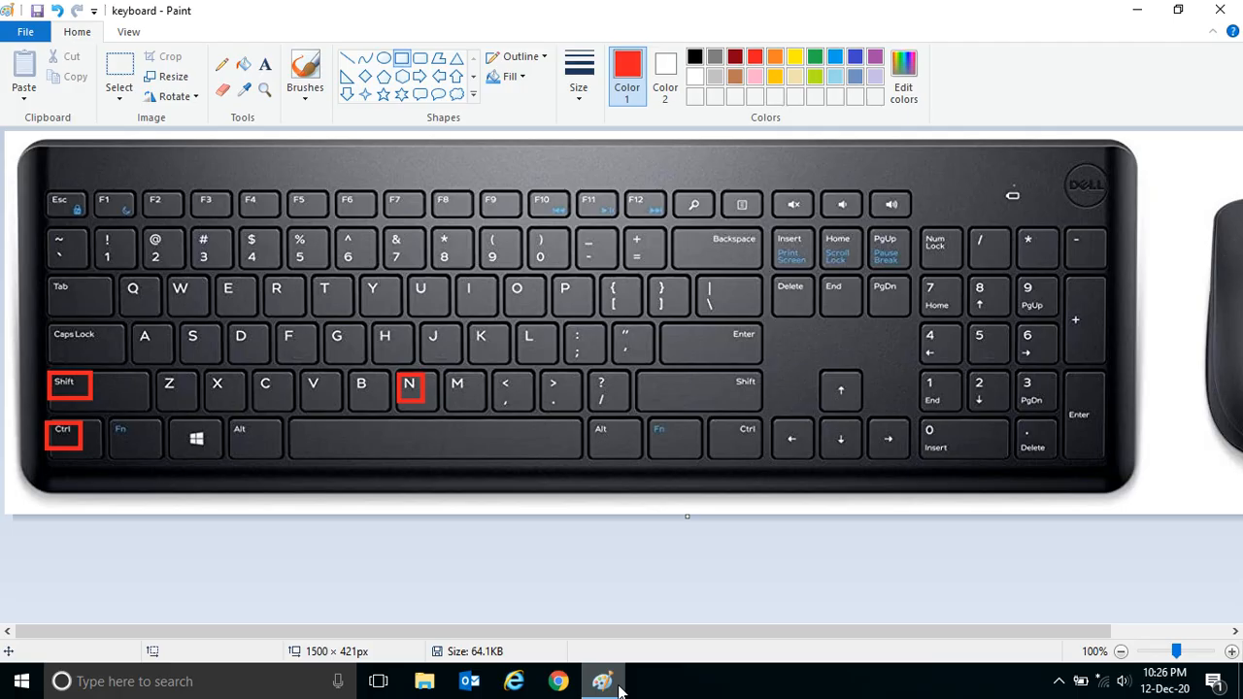
mouse_move(297, 575)
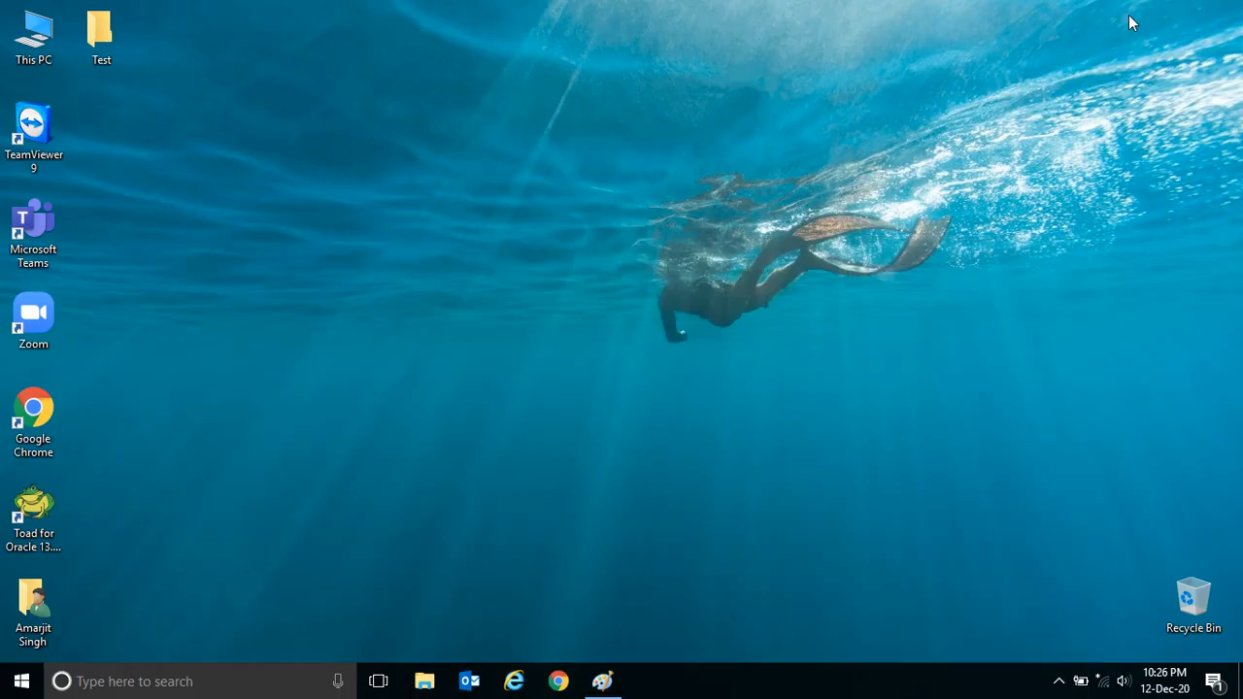
Step: Delete the desktop Test folder and open the newly created New folder
click(101, 34)
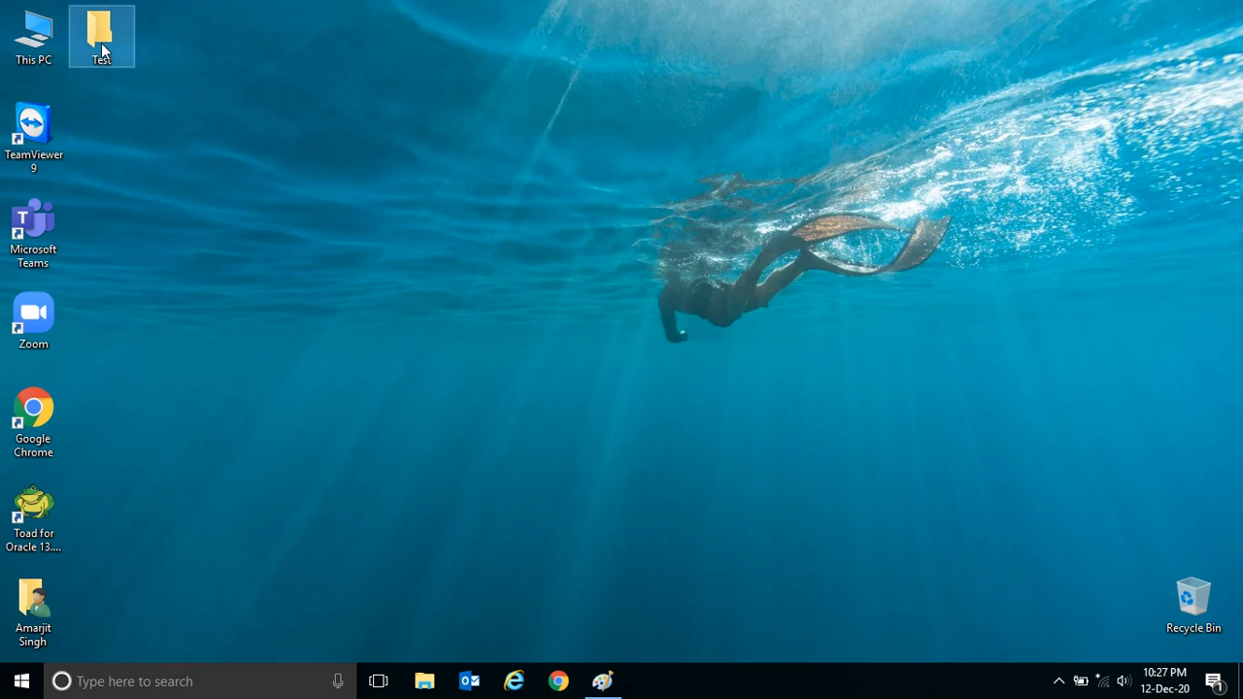
mouse_move(102, 34)
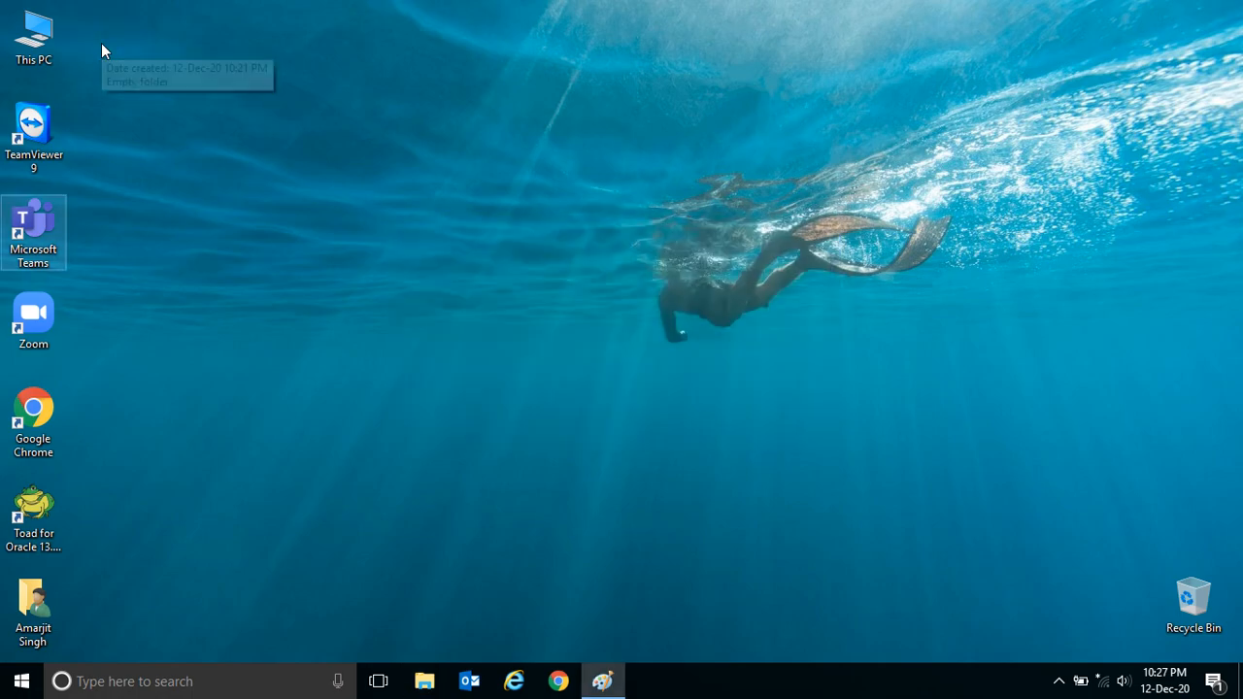
mouse_move(243, 215)
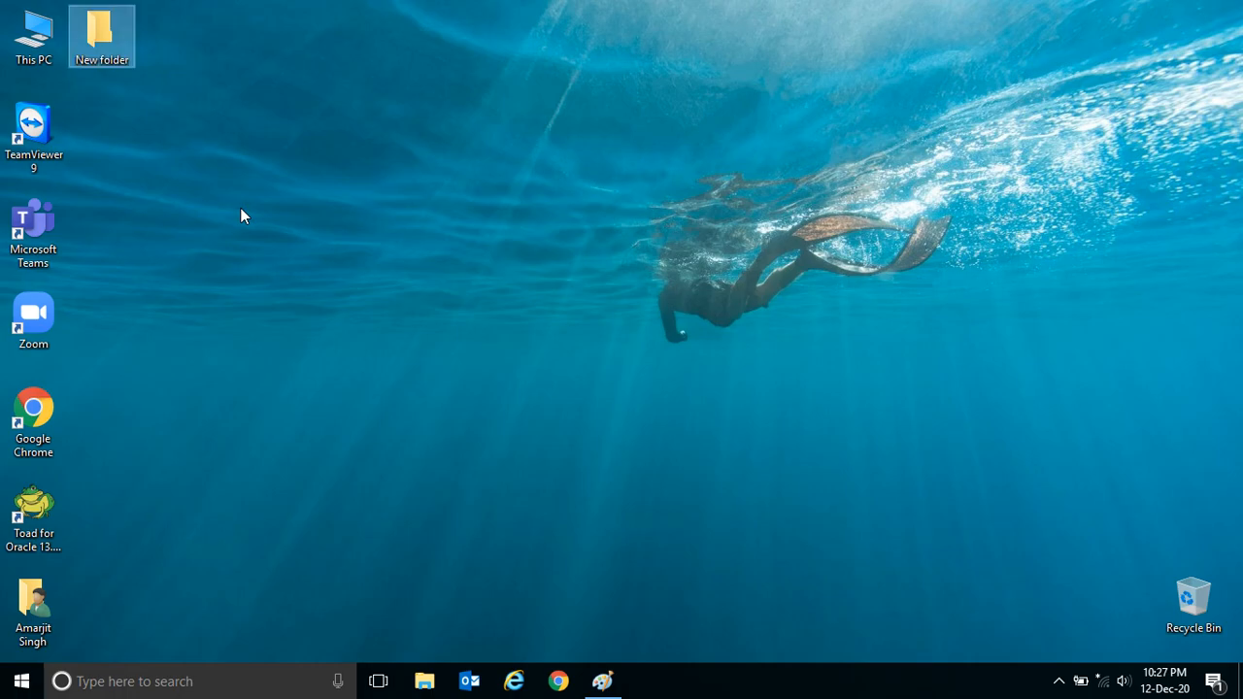
double_click(101, 29)
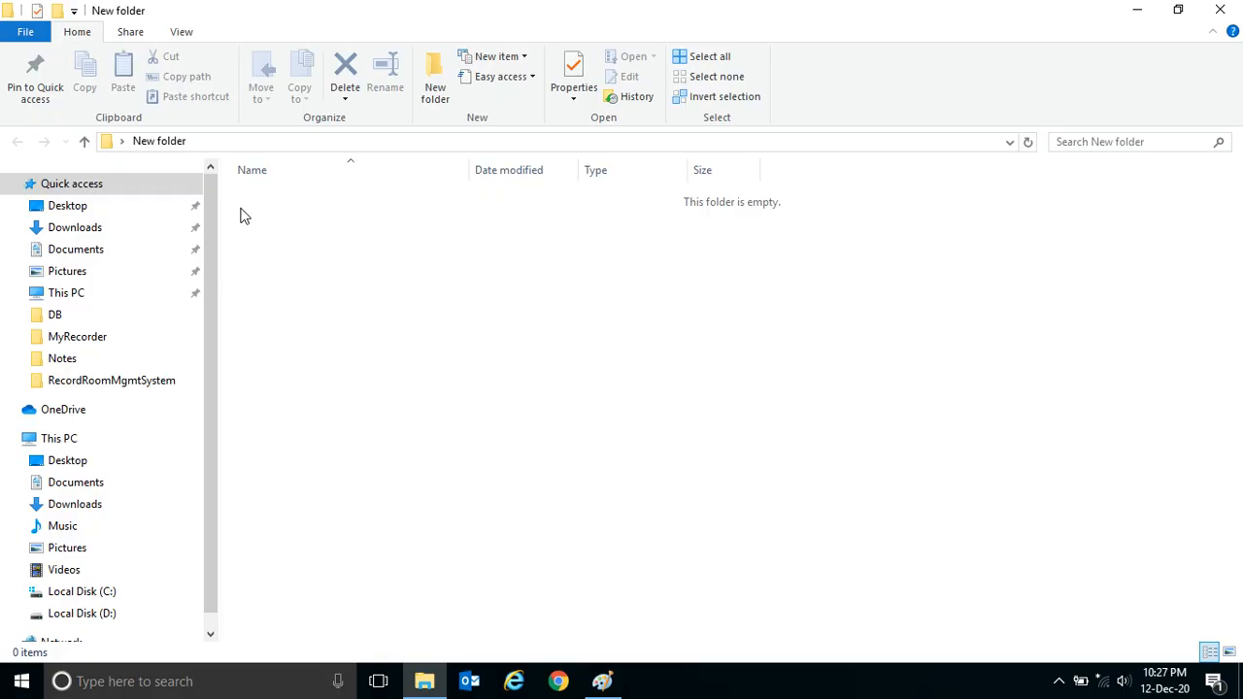
mouse_move(1220, 9)
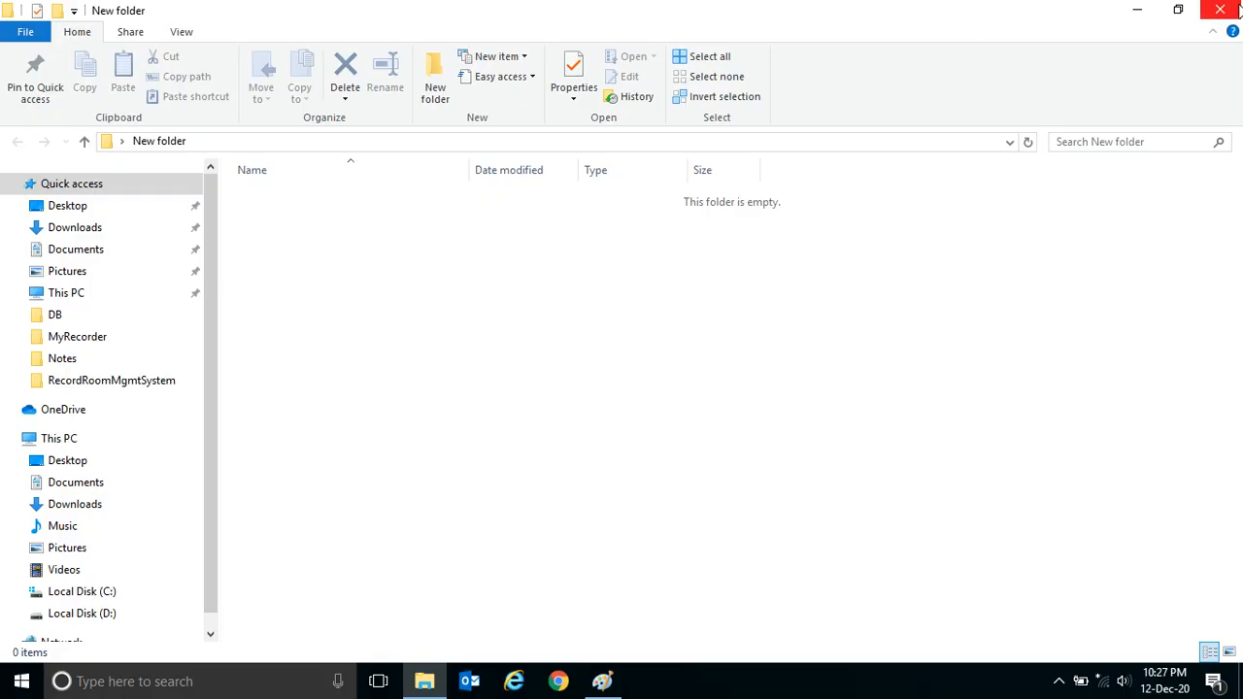
Step: Close the empty New folder window and dismiss its context menu without renaming
click(1220, 8)
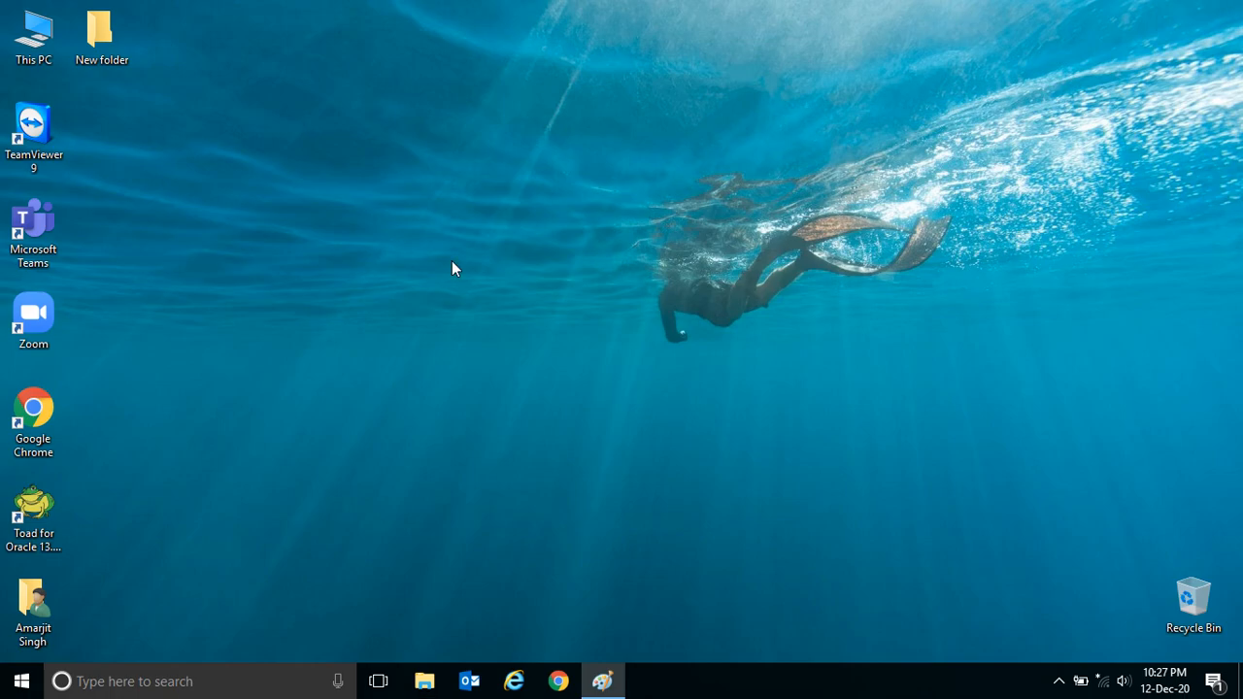
mouse_move(248, 139)
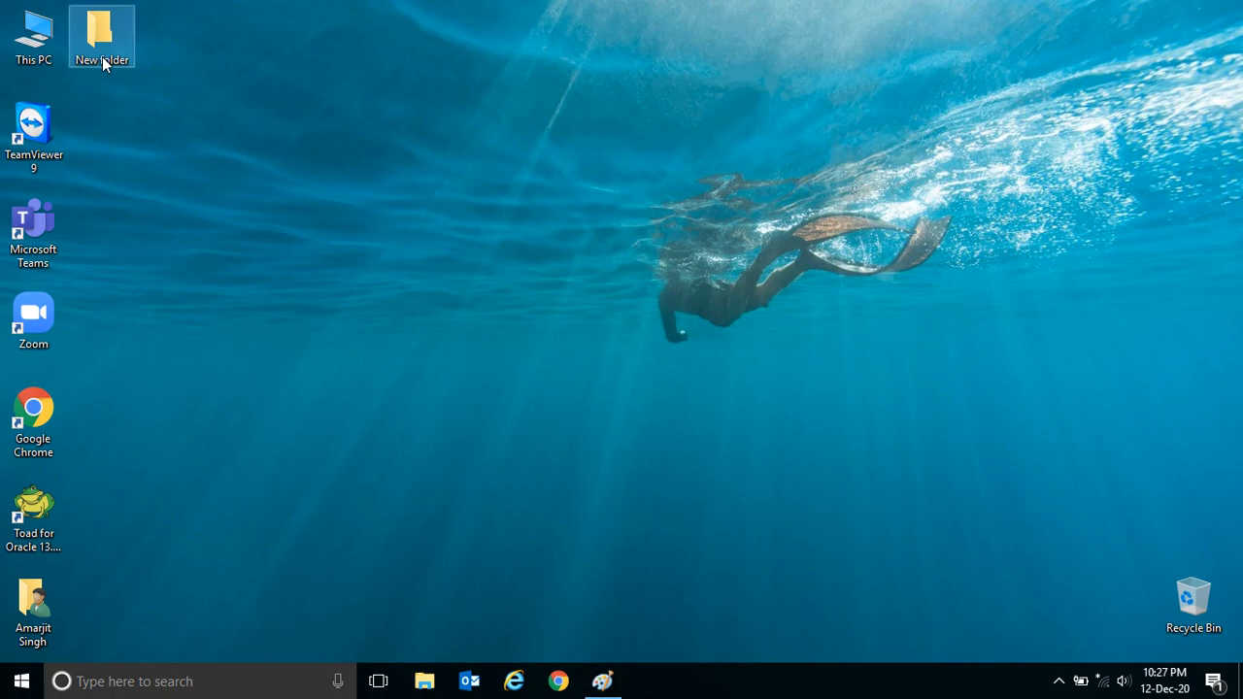
right_click(101, 37)
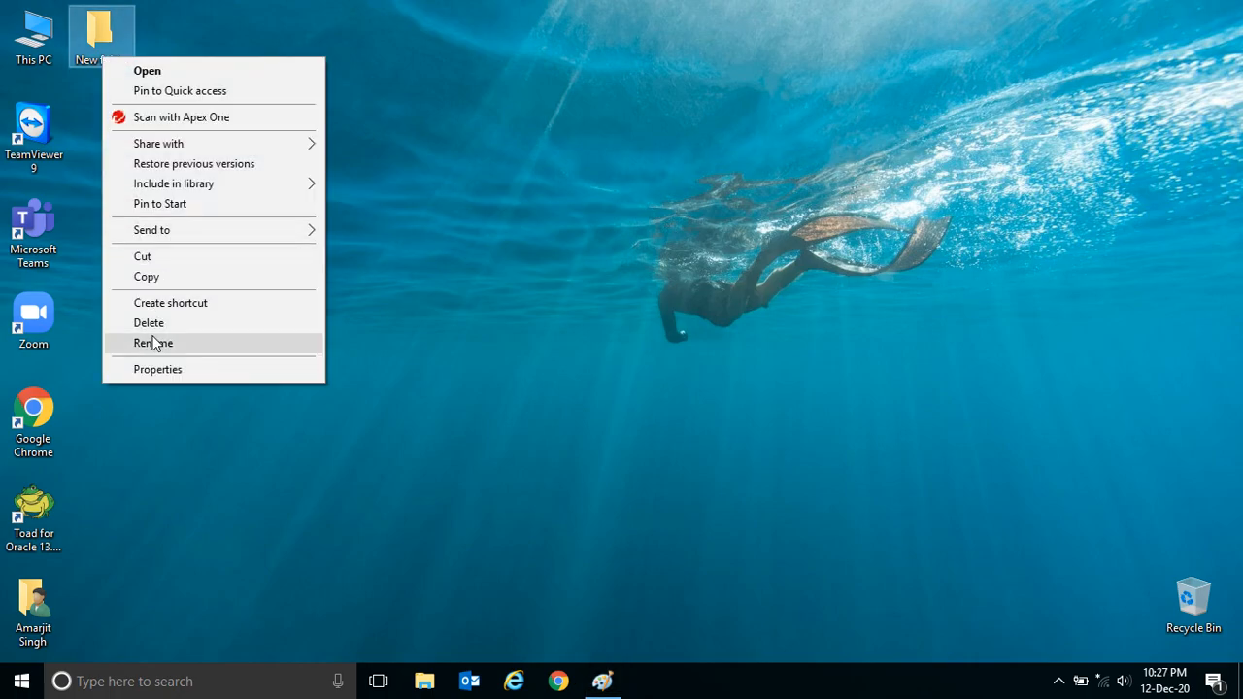
click(544, 212)
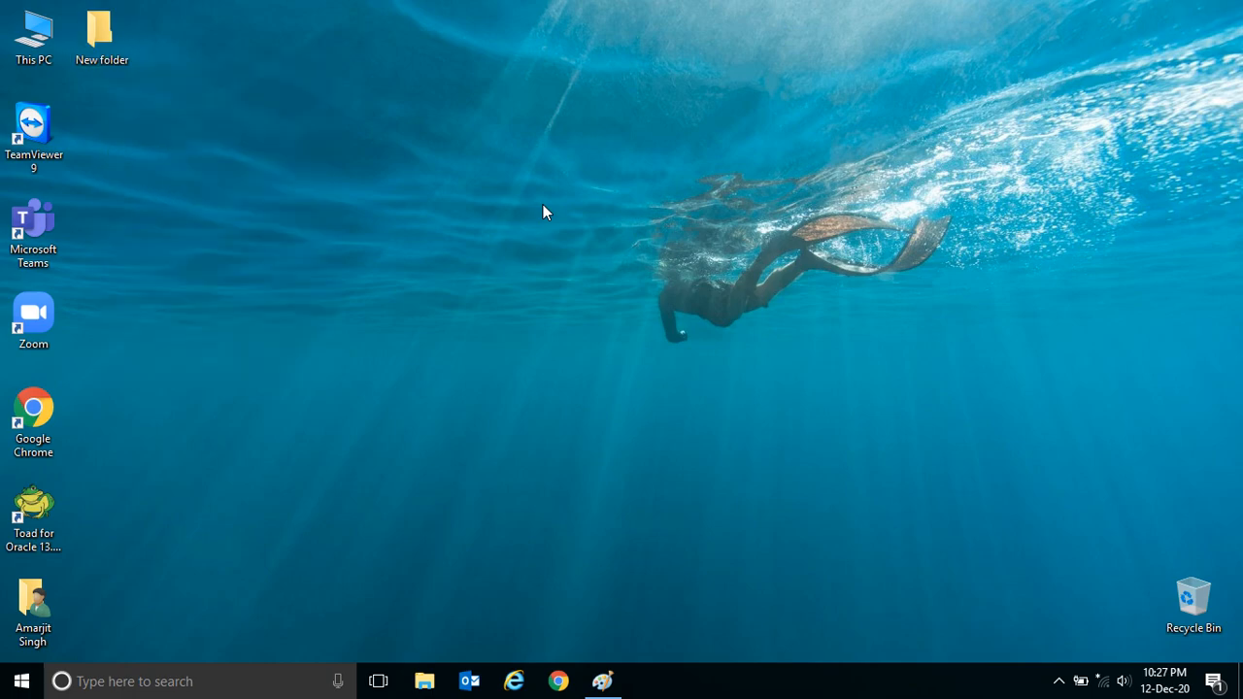
Step: Bring back Paint's keyboard picture and outline the F2 key with a red rectangle
click(101, 29)
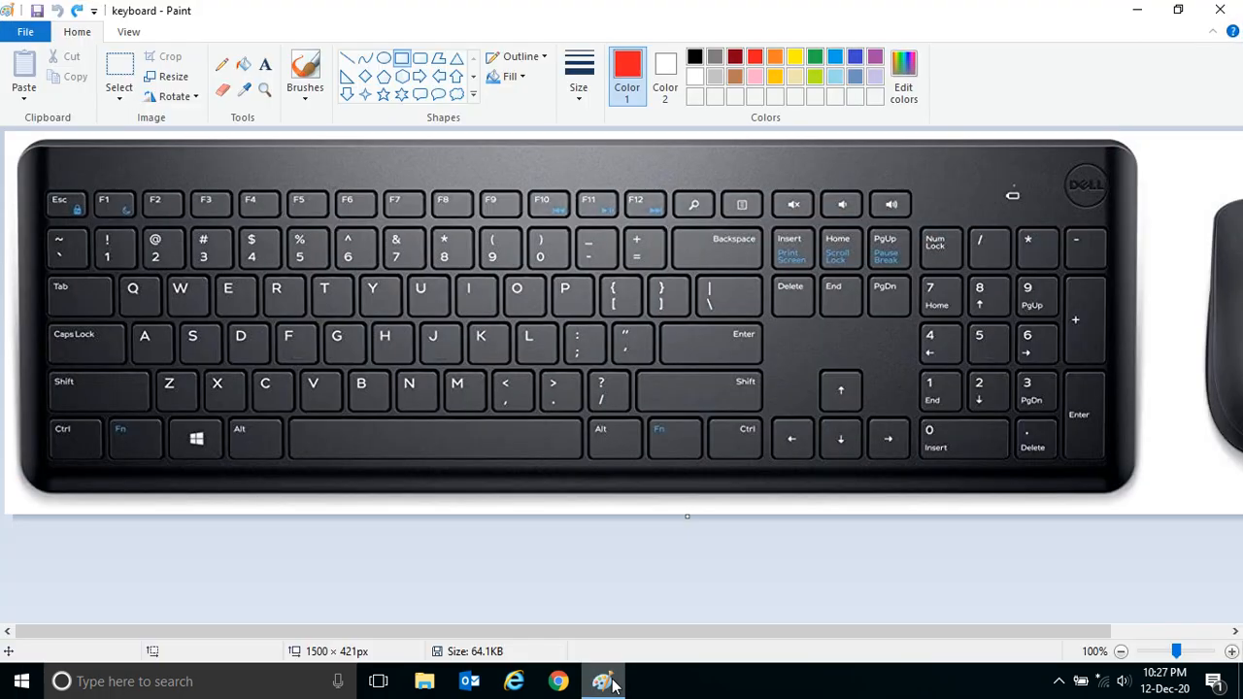
mouse_move(513, 186)
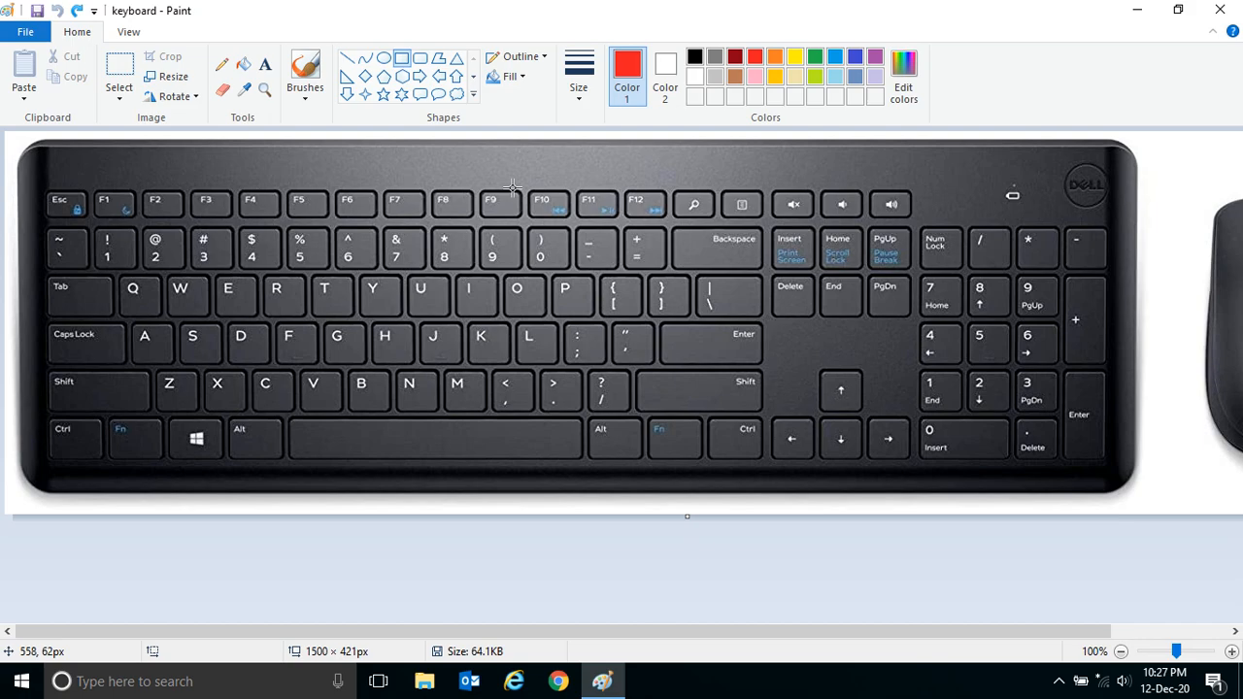
mouse_move(201, 212)
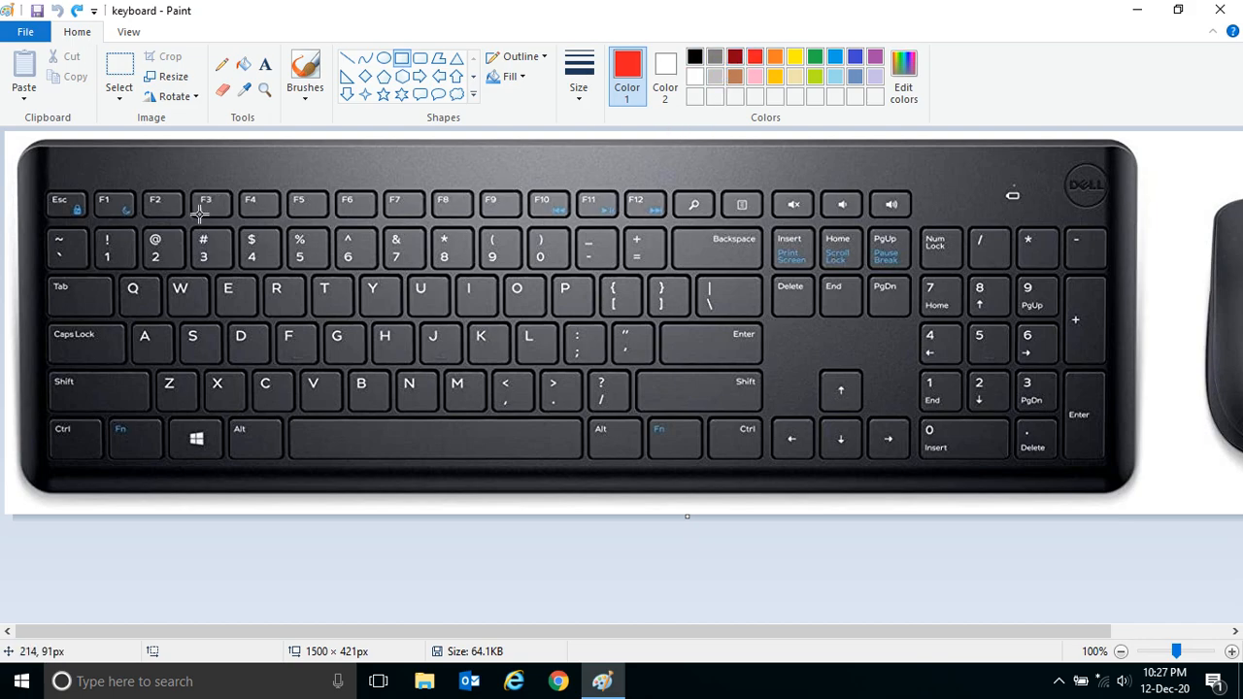
drag(143, 192, 180, 224)
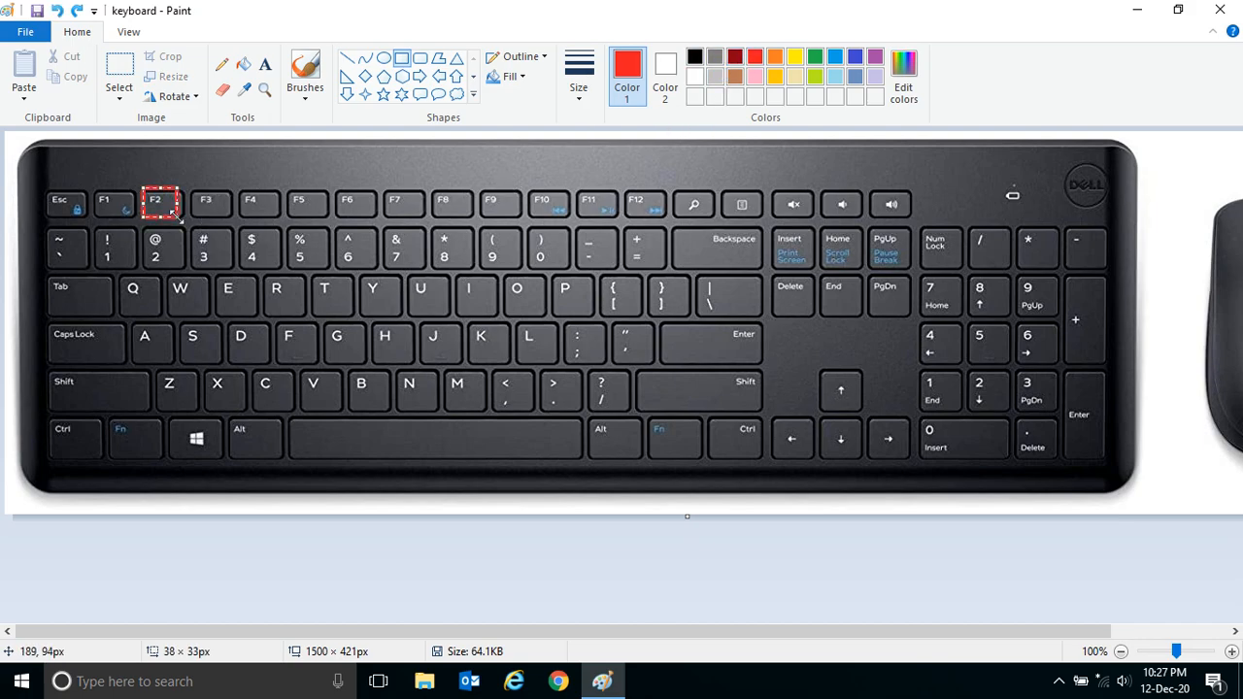
mouse_move(304, 512)
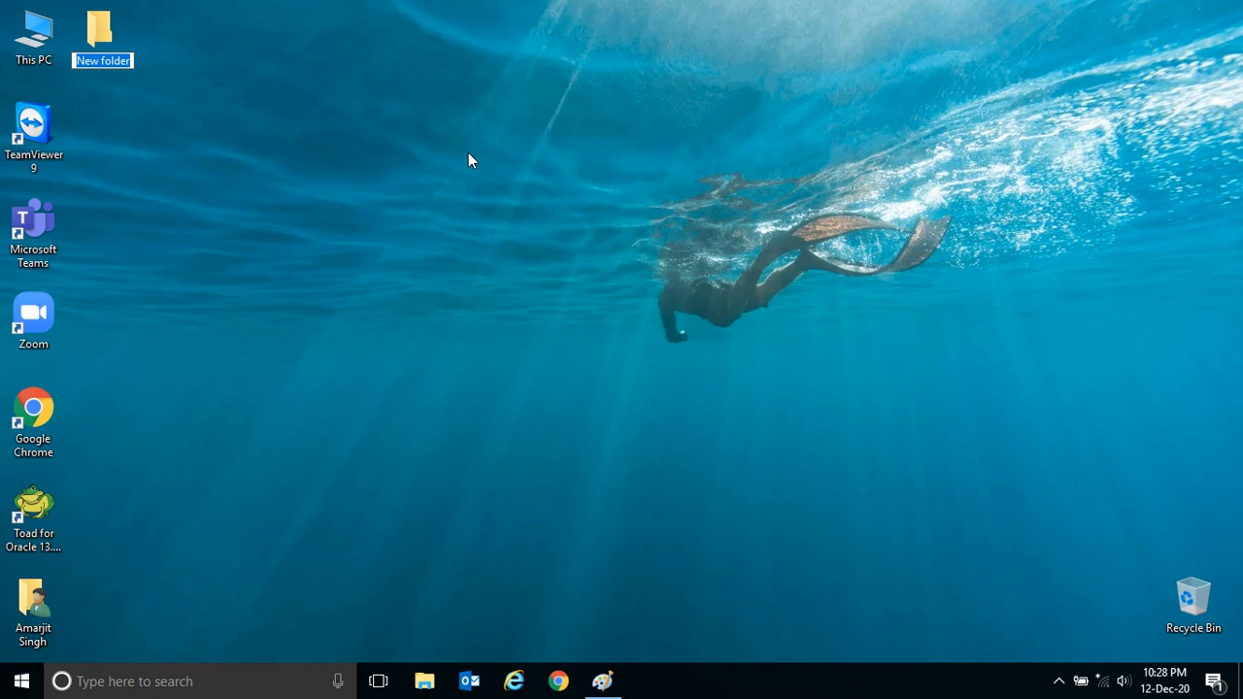
Step: Rename the desktop New folder to 'Namechaned Folder'
text(Named)
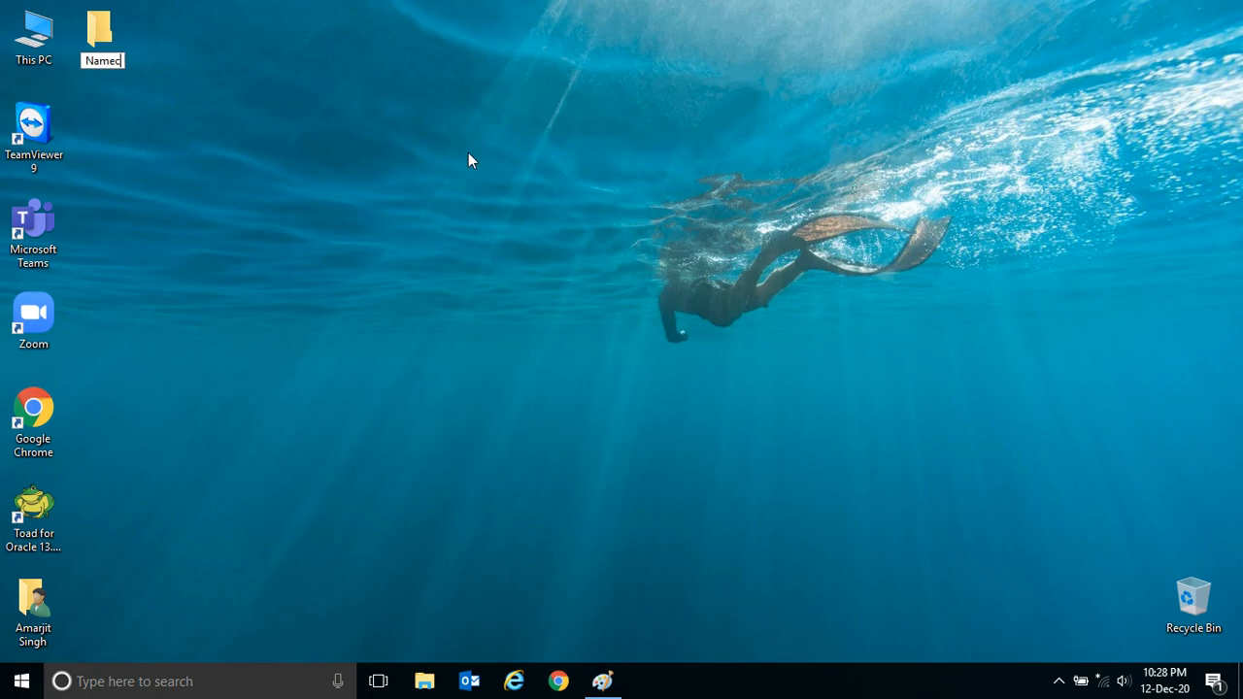
text(chaned F)
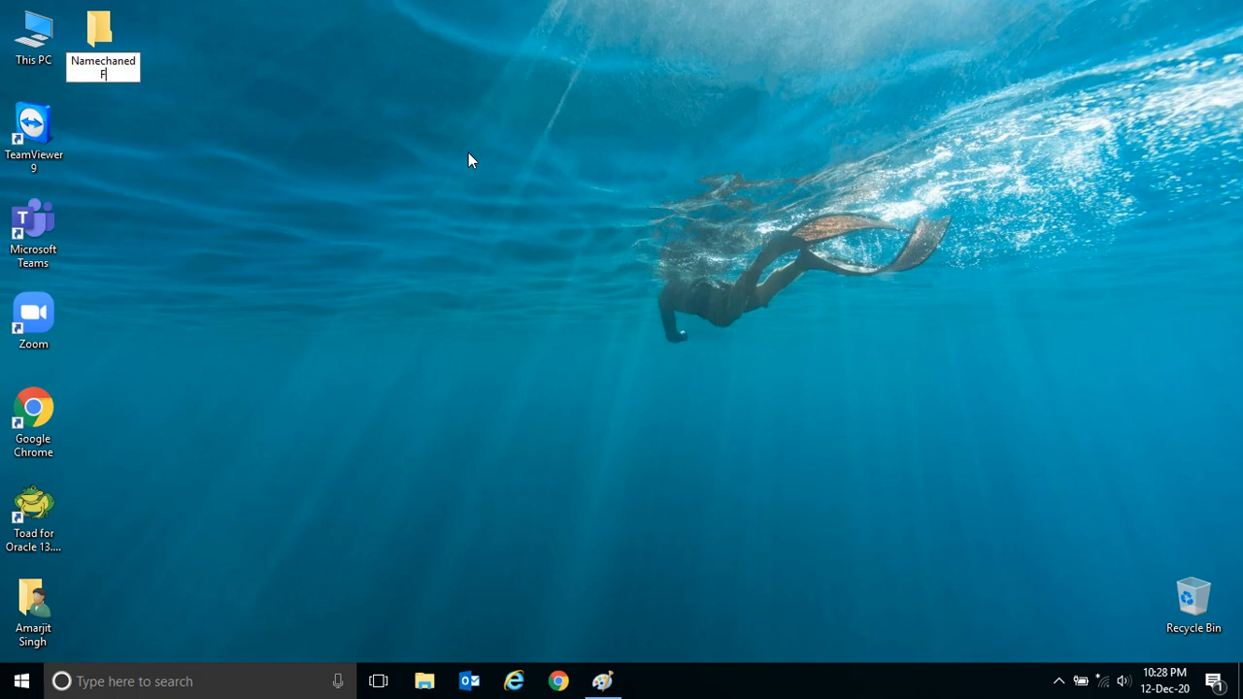
text(older)
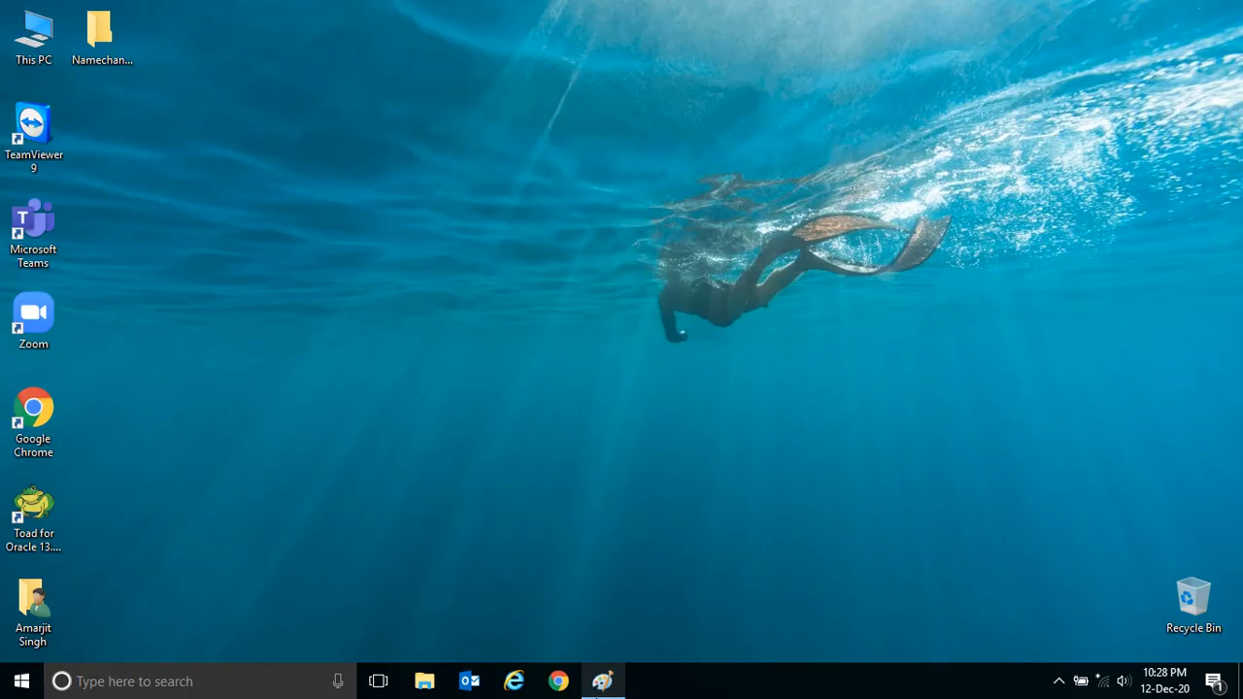
Step: Rename the folder again to 'Test' and confirm
click(33, 131)
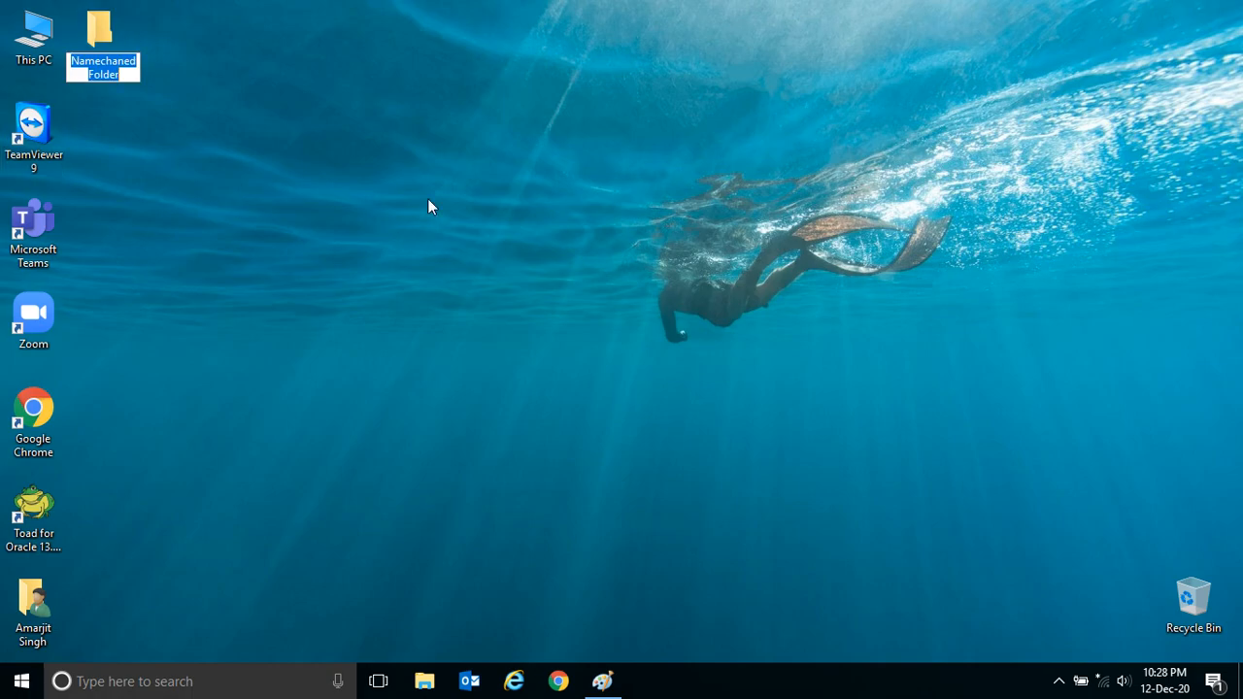
text(Test)
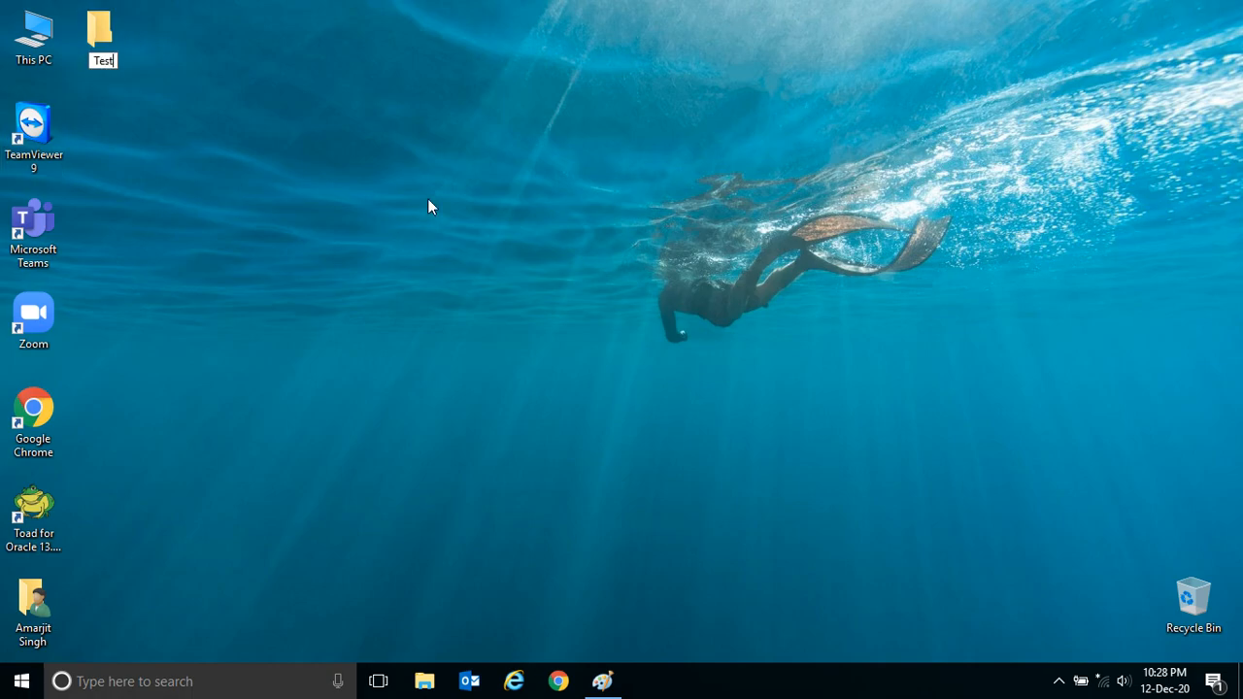
double_click(101, 39)
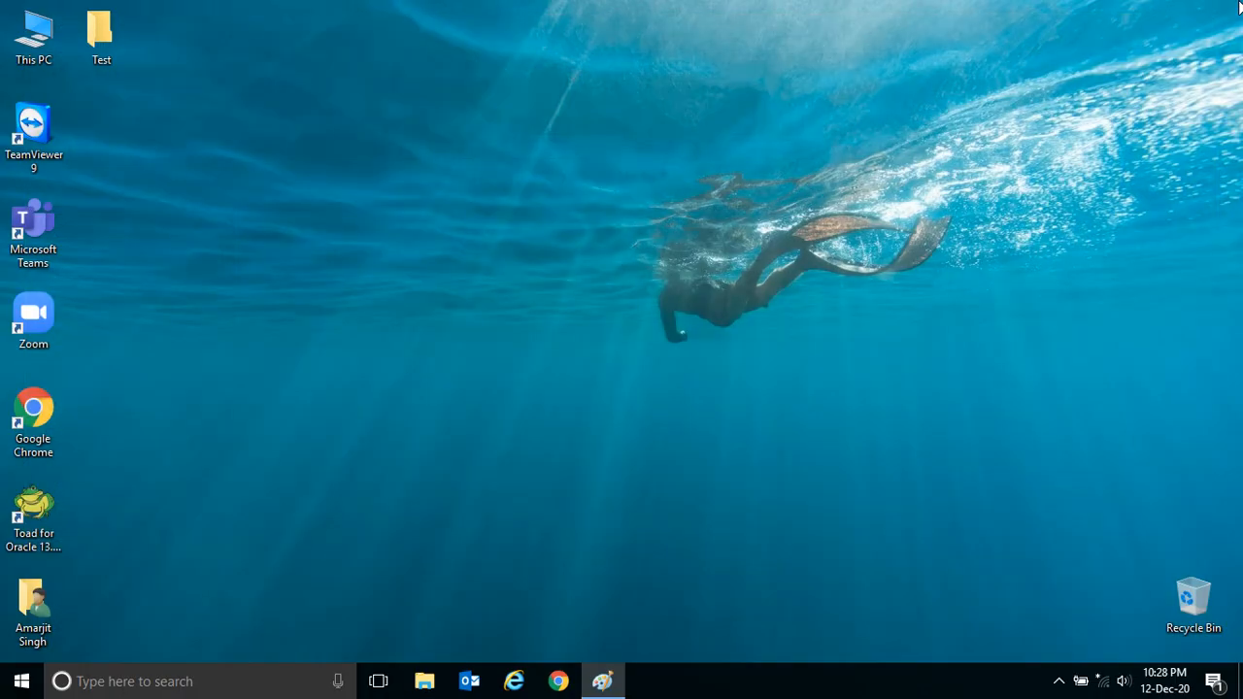
mouse_move(578, 389)
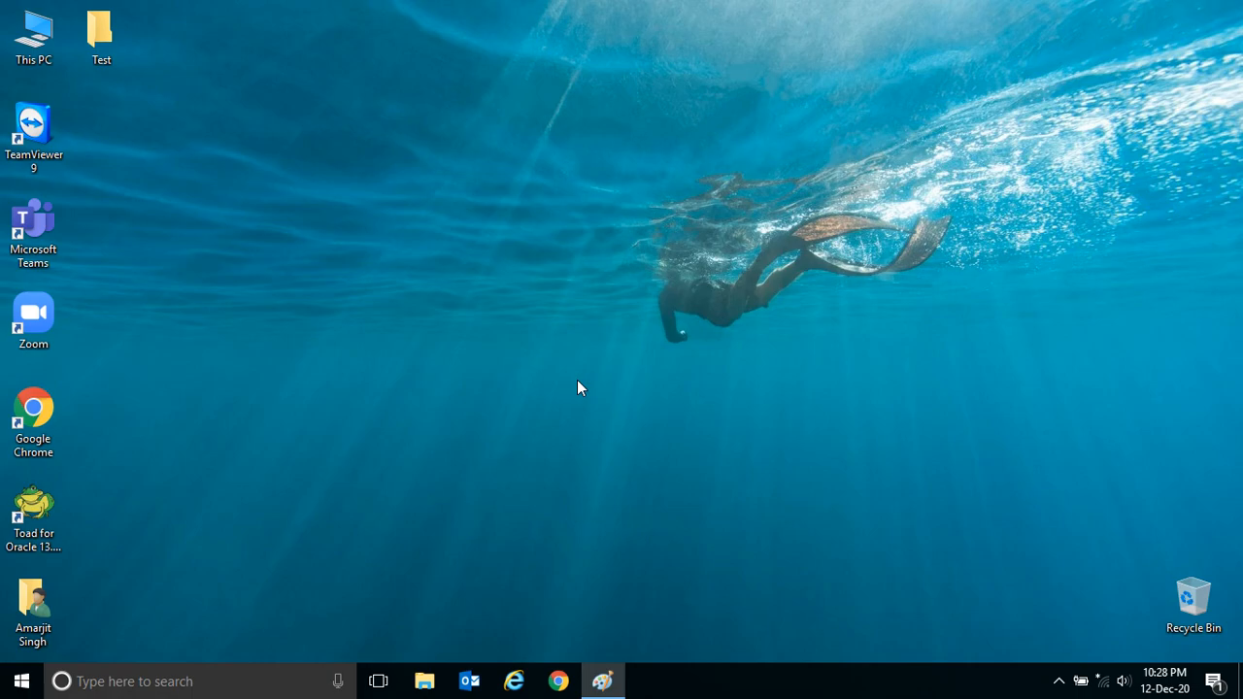
mouse_move(137, 435)
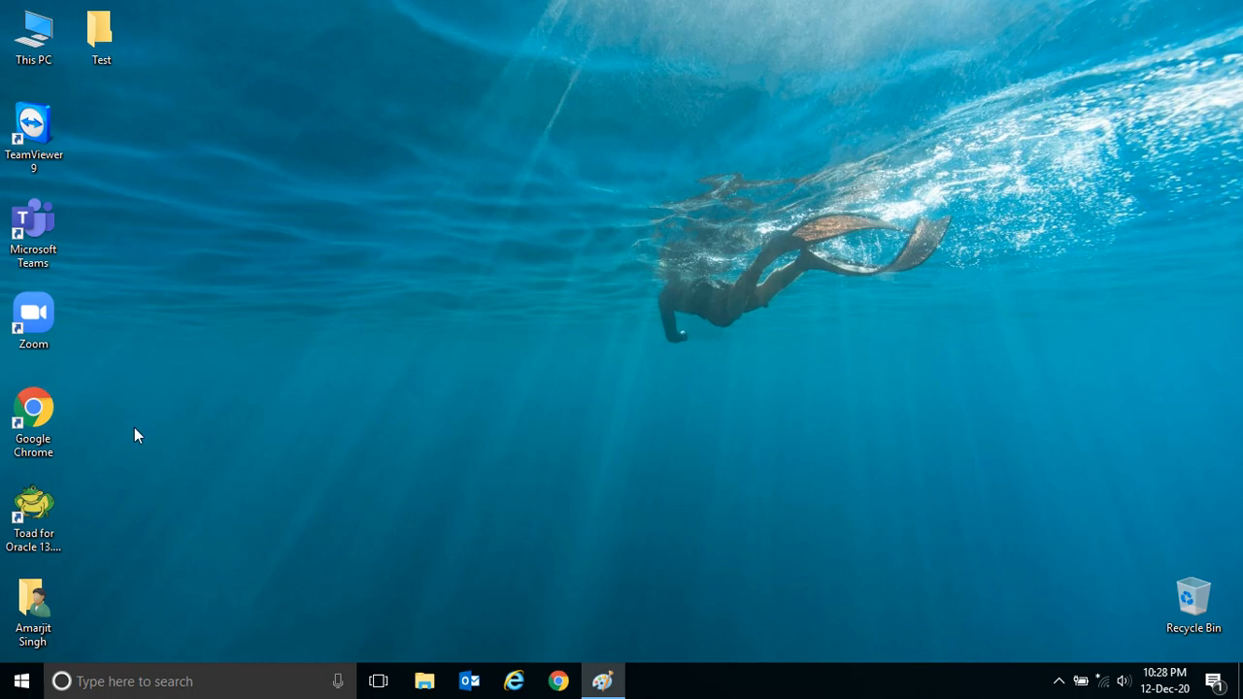
mouse_move(50, 476)
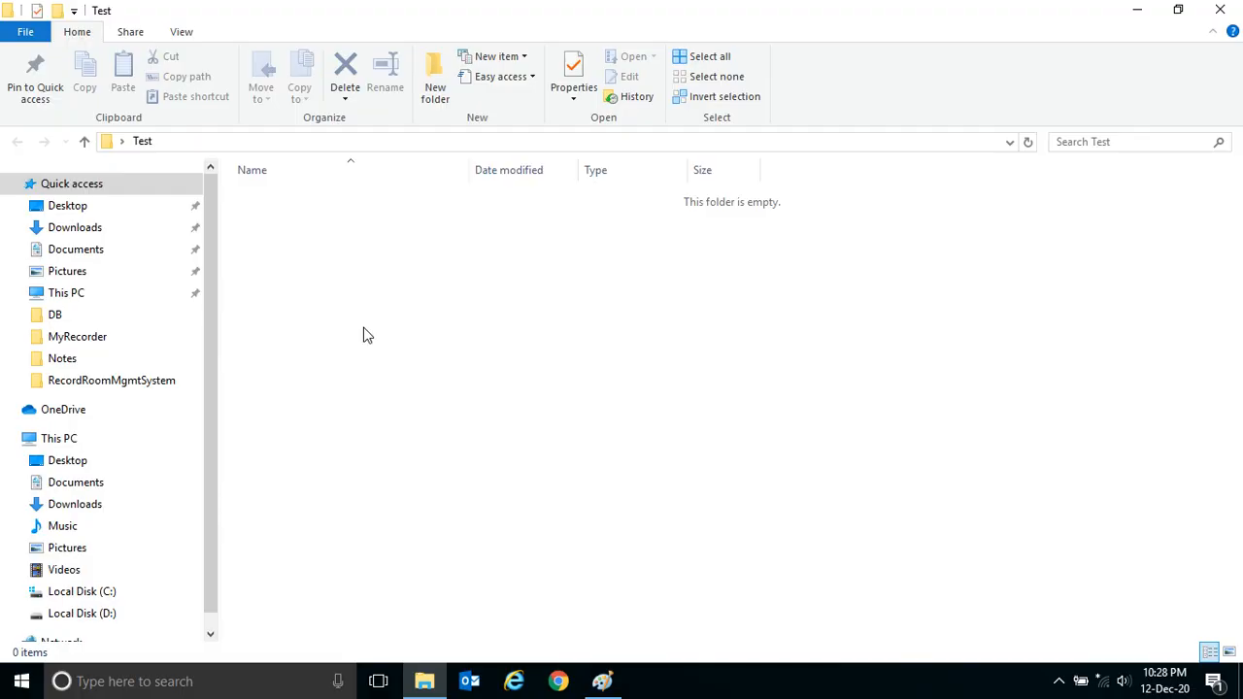
Step: Inside Test, name the new subfolder 'test33' and open it
click(435, 78)
text(tes)
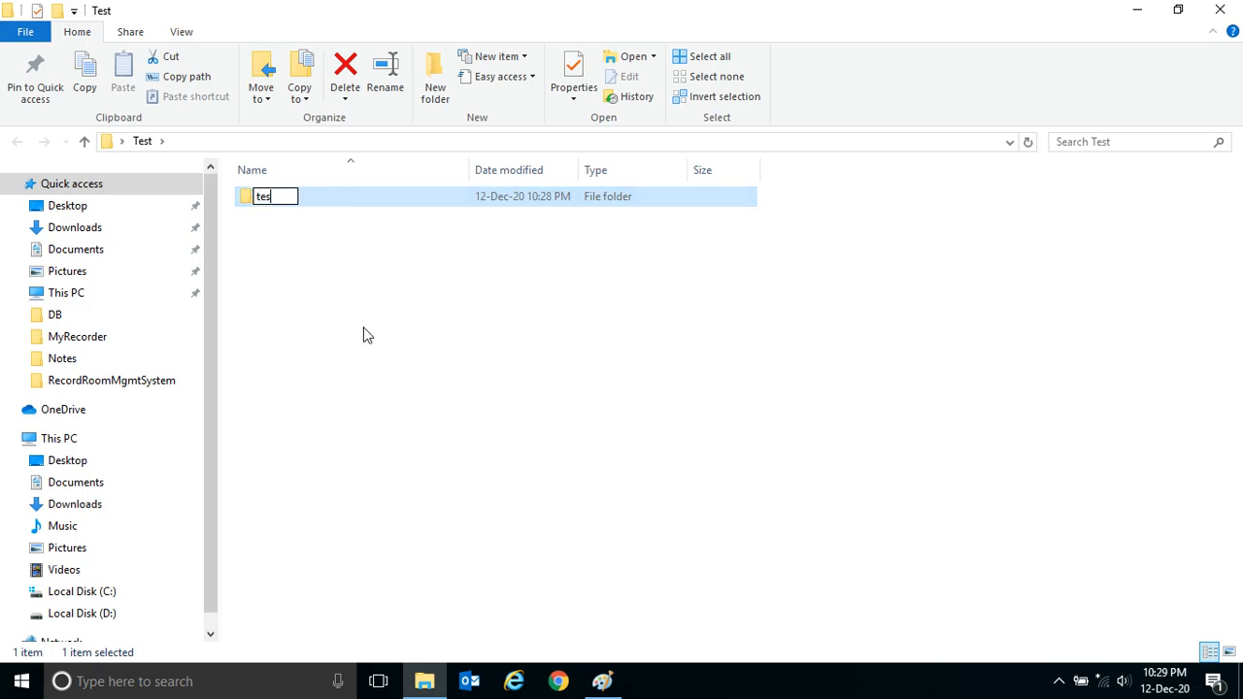
text(t33)
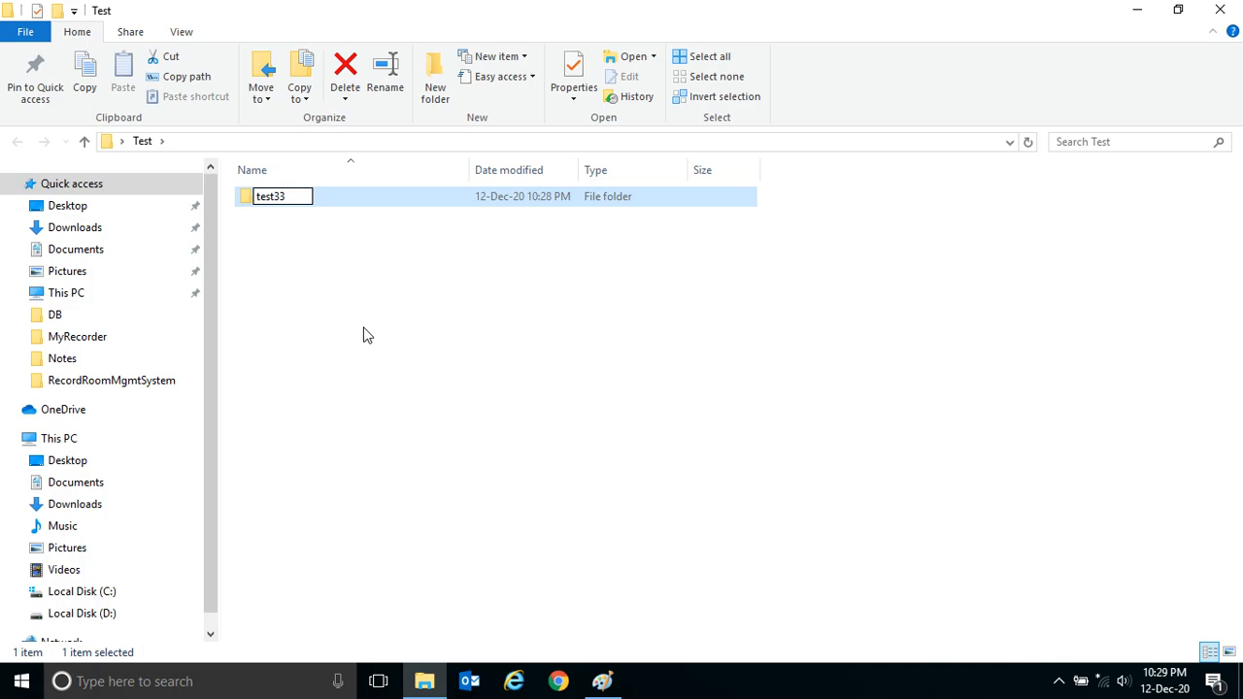
double_click(270, 195)
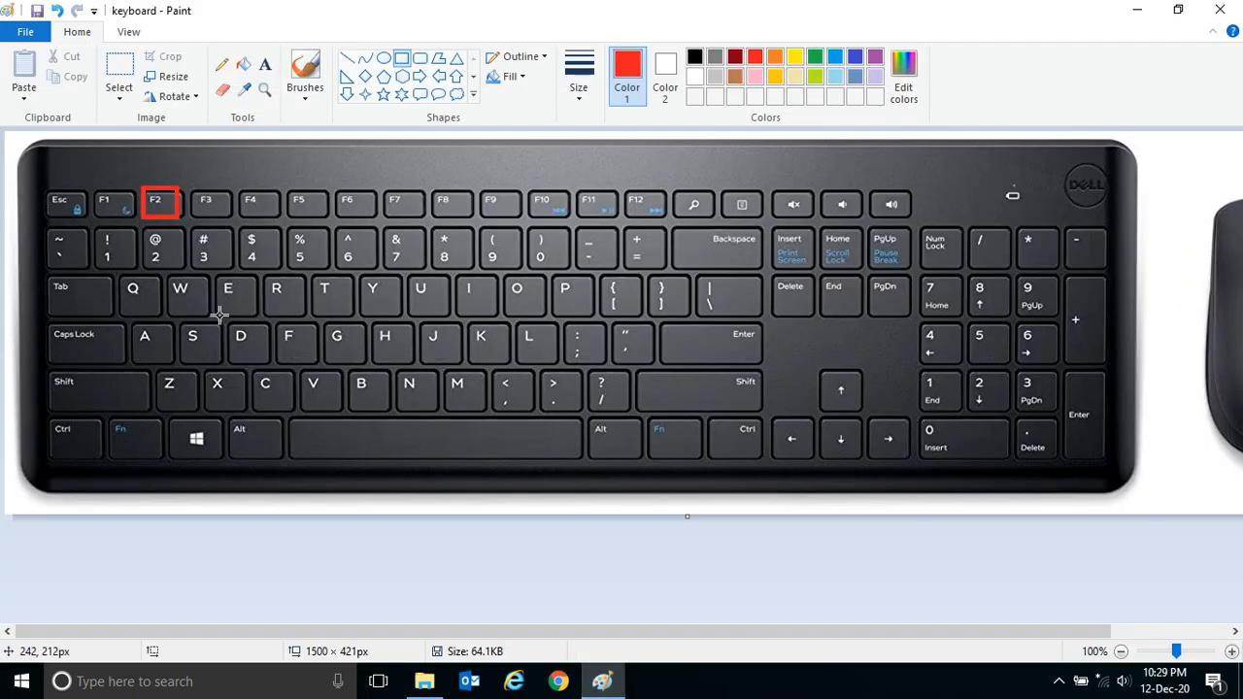
mouse_move(218, 277)
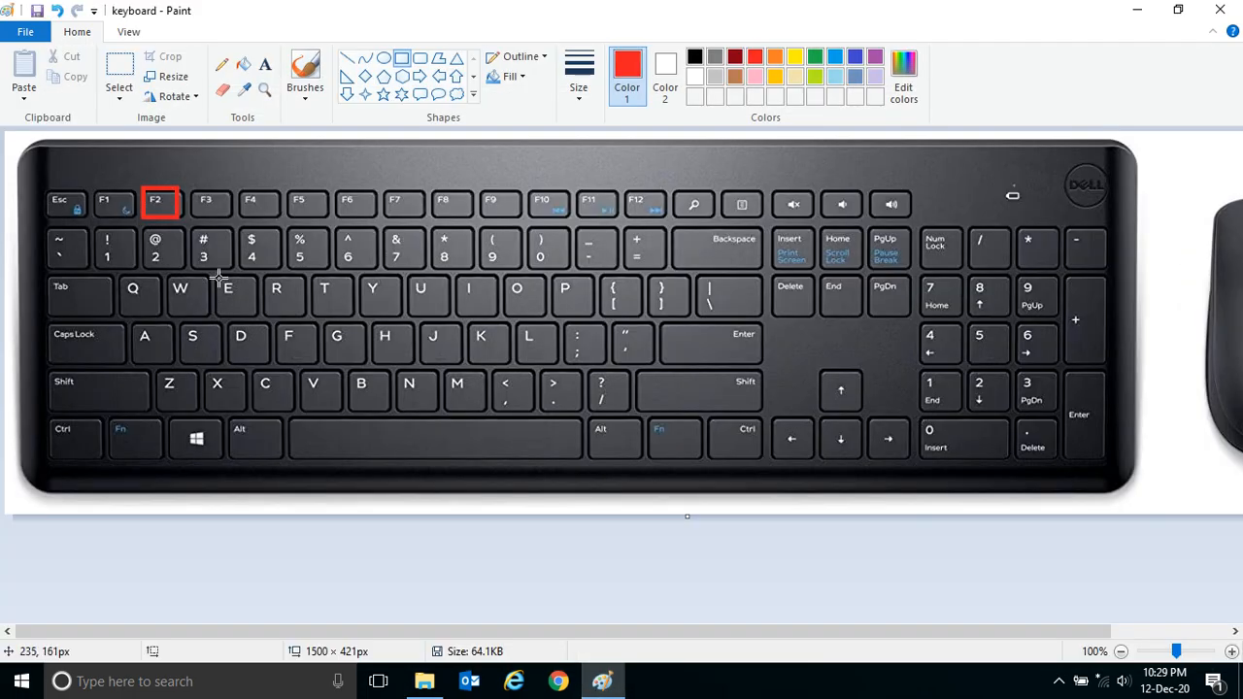
mouse_move(607, 652)
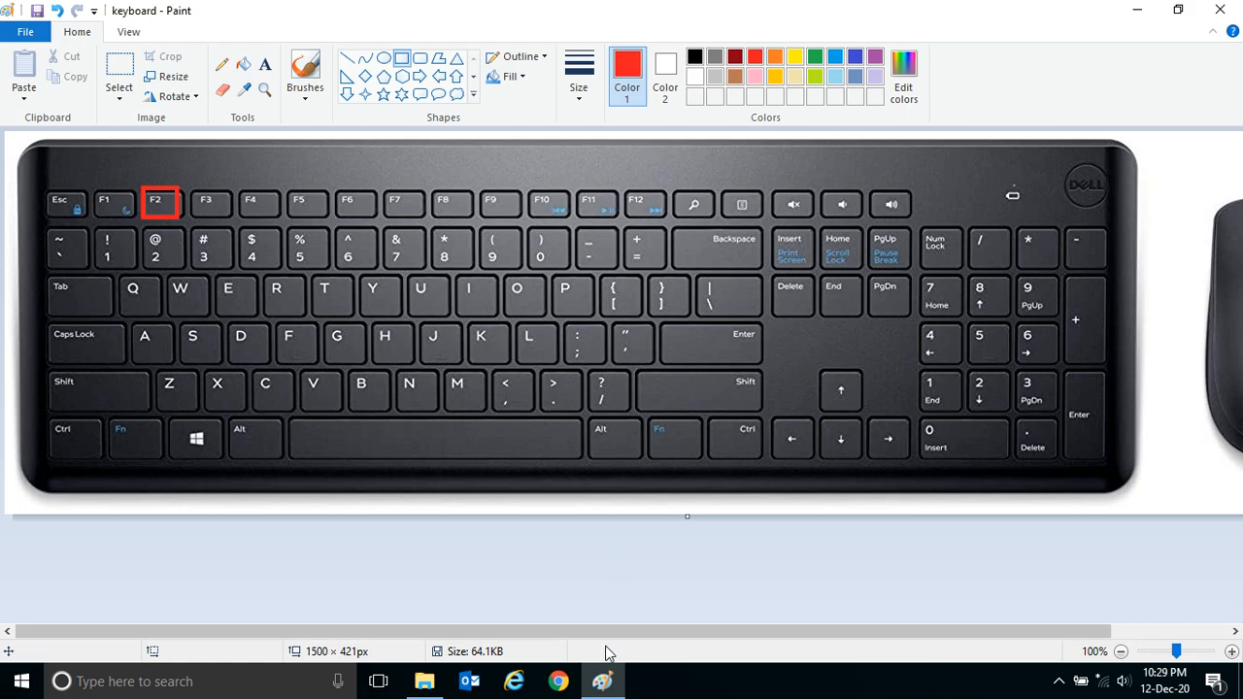
Step: Minimize Paint's keyboard image to reveal the empty test33 folder
click(425, 681)
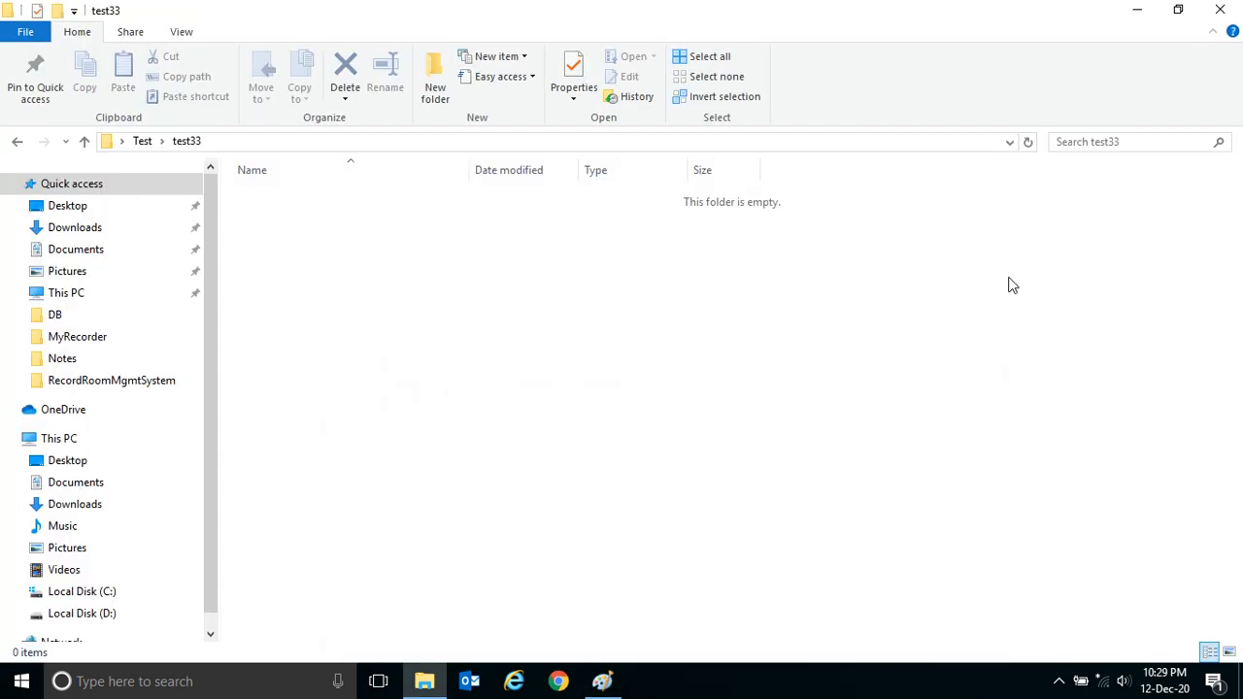